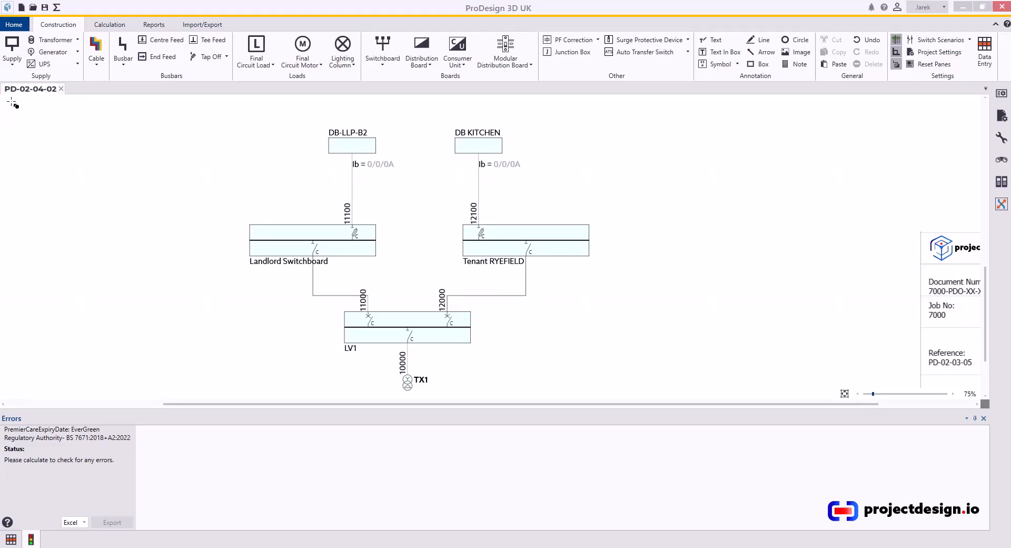
# Show the Reports ribbon tools for the PD-02-04-02 distribution schematic.
pyautogui.click(31, 88)
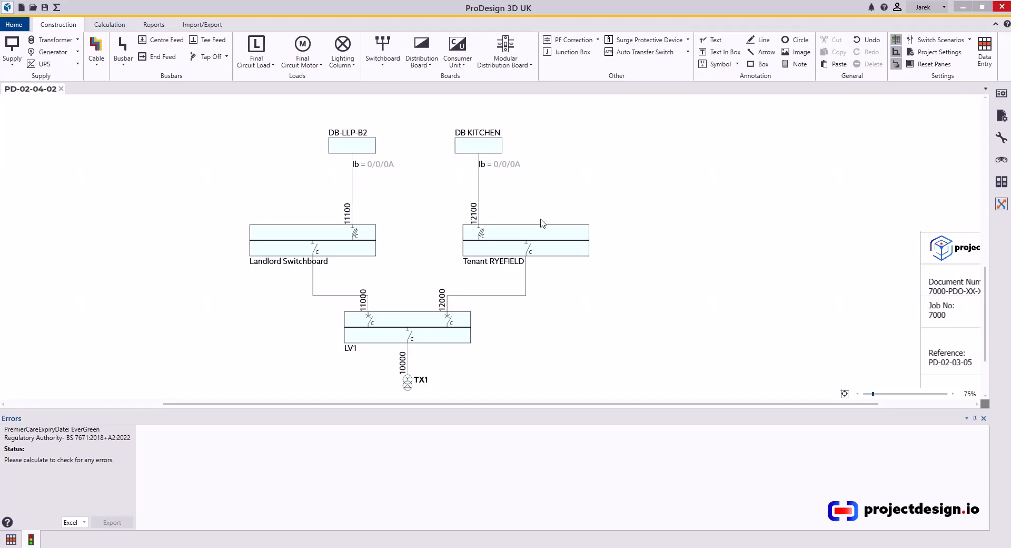
pyautogui.moveTo(556, 223)
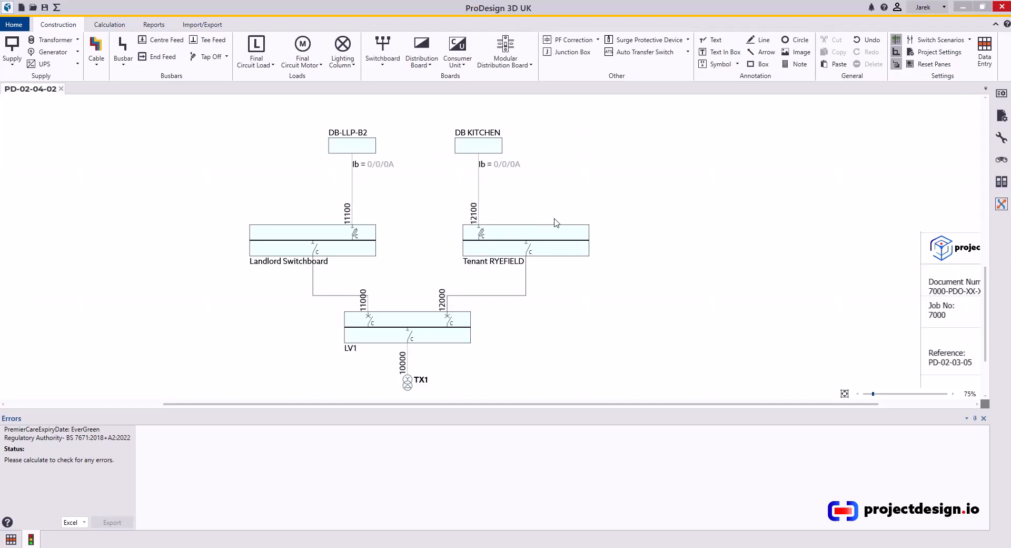
pyautogui.moveTo(569, 209)
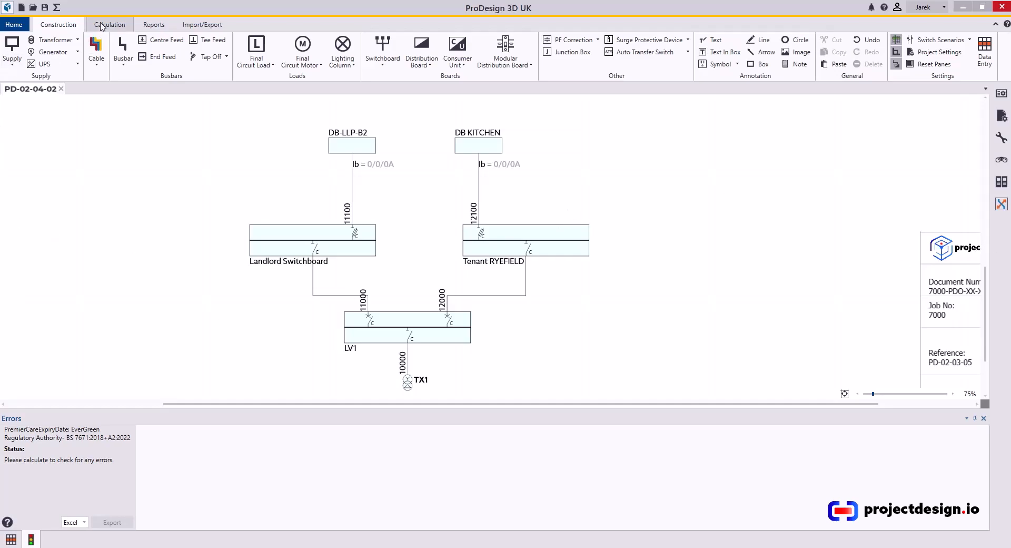
pyautogui.click(153, 23)
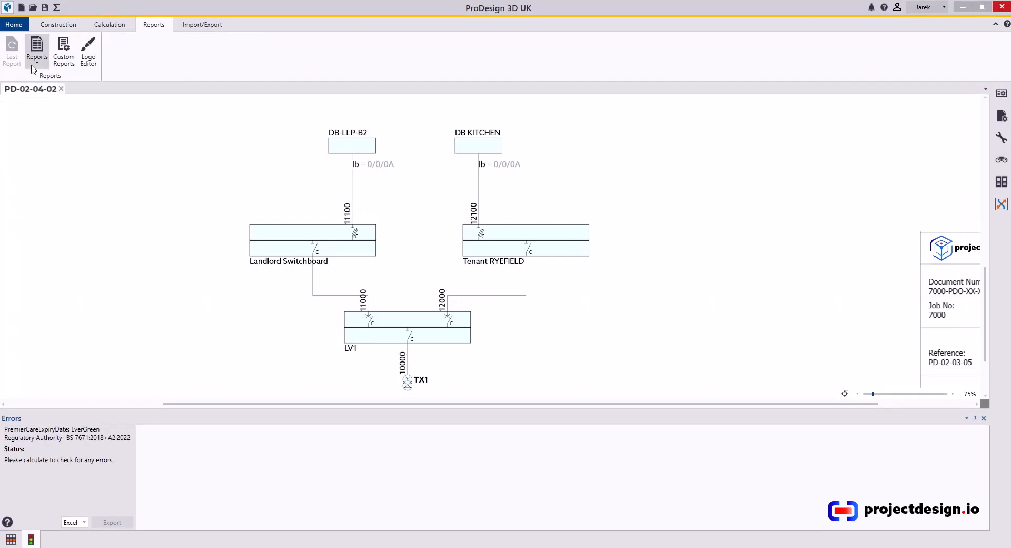
# Launch the Protective Device Settings report, calculating the network and listing all boards.
pyautogui.click(37, 51)
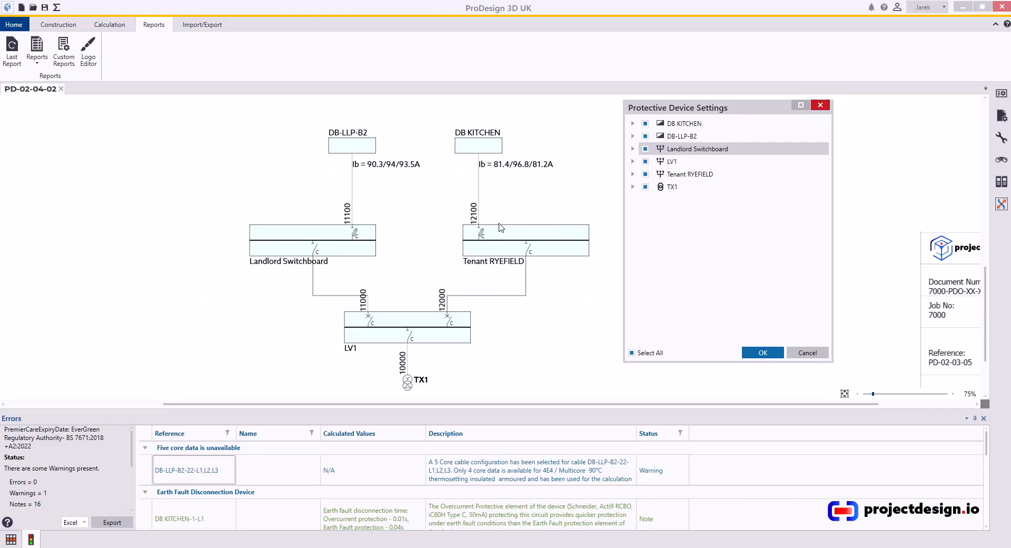
pyautogui.moveTo(365, 306)
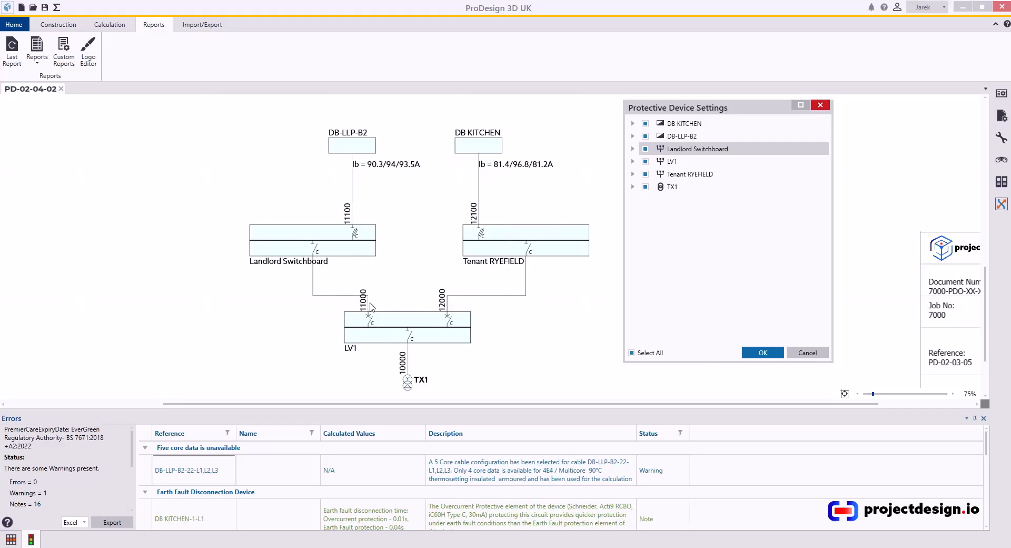
pyautogui.moveTo(409, 376)
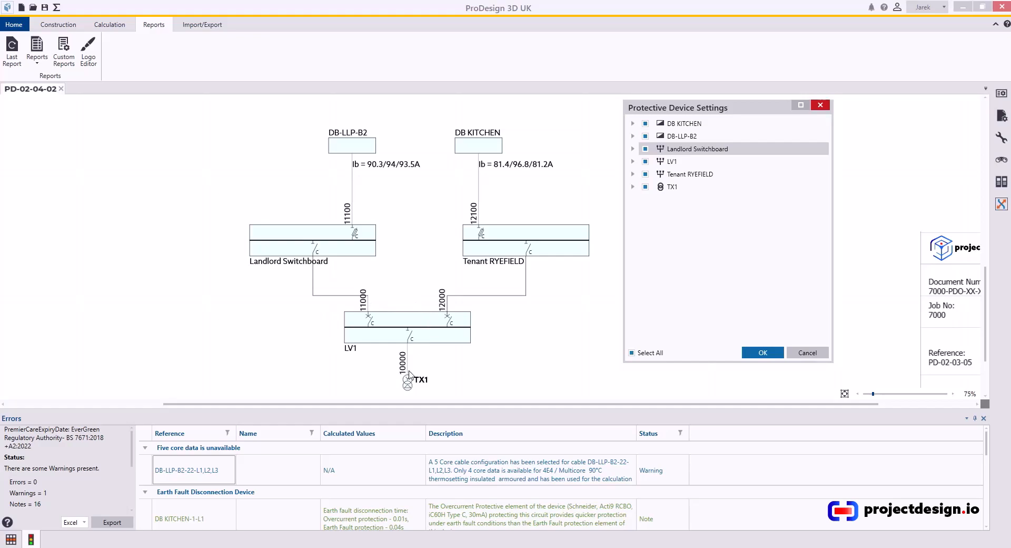
# Select only devices 10000, 11000 and 12000 and generate the settings report PDF.
pyautogui.click(643, 212)
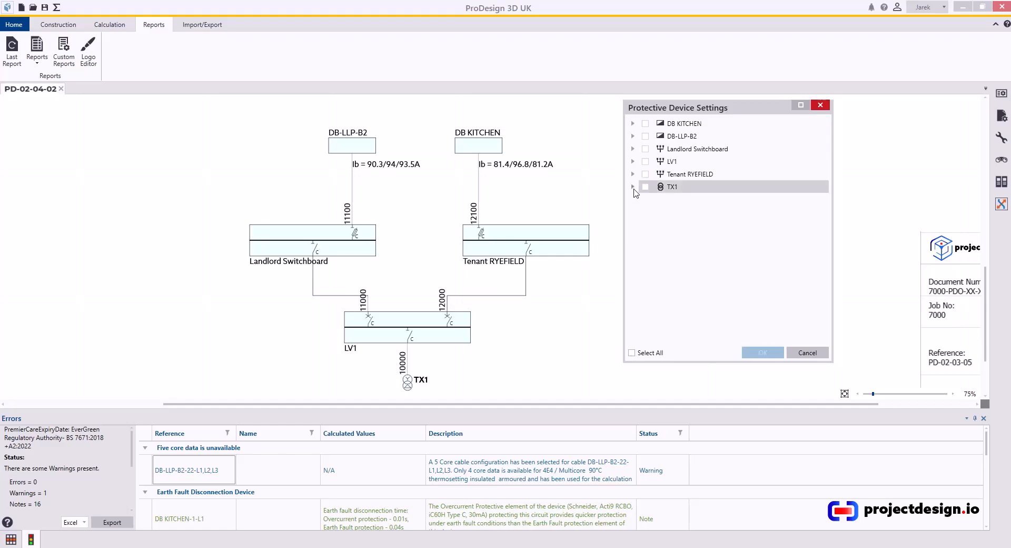
pyautogui.click(633, 161)
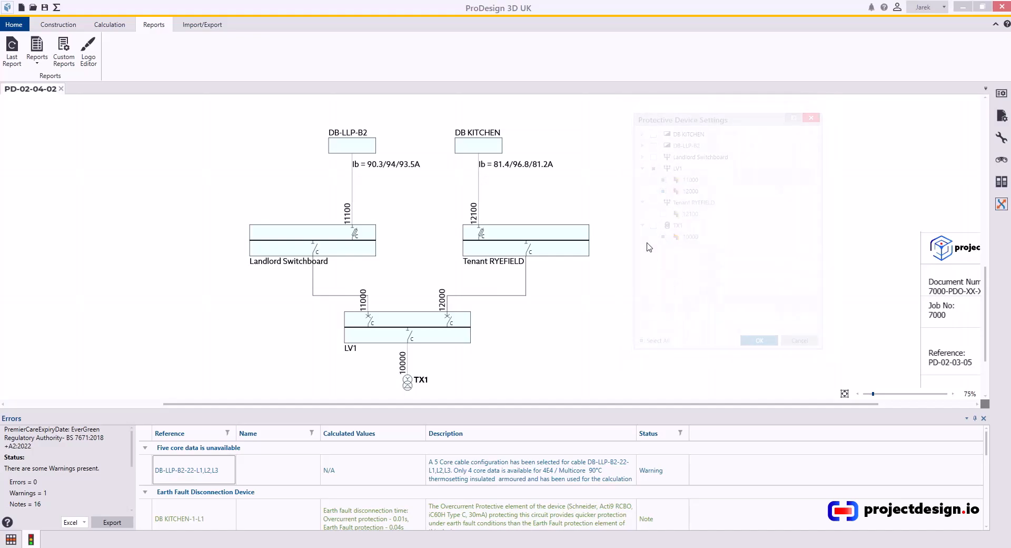
pyautogui.click(758, 340)
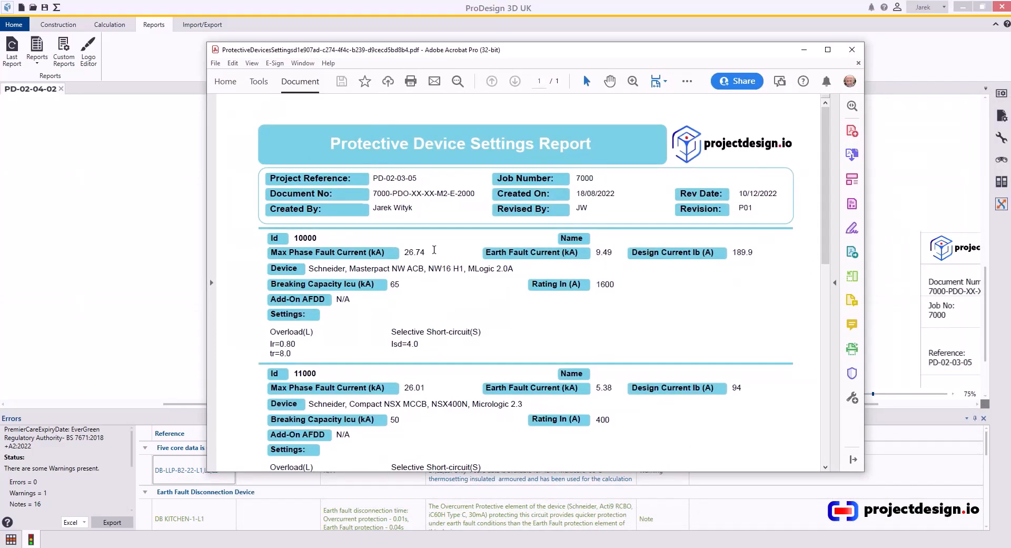
# Review the device 10000, 11000 and 12000 settings in Acrobat, then close the report.
pyautogui.scroll(-3)
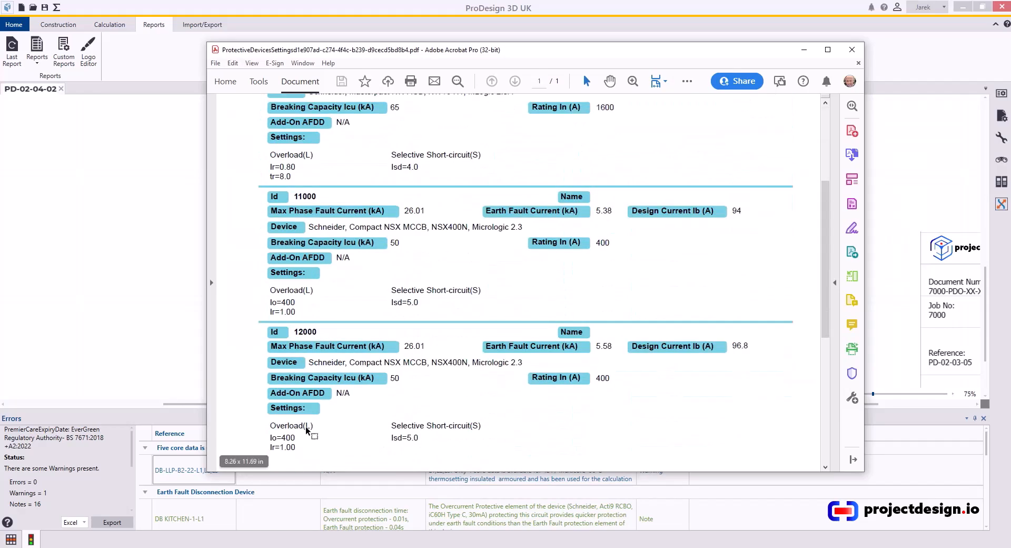
pyautogui.scroll(3)
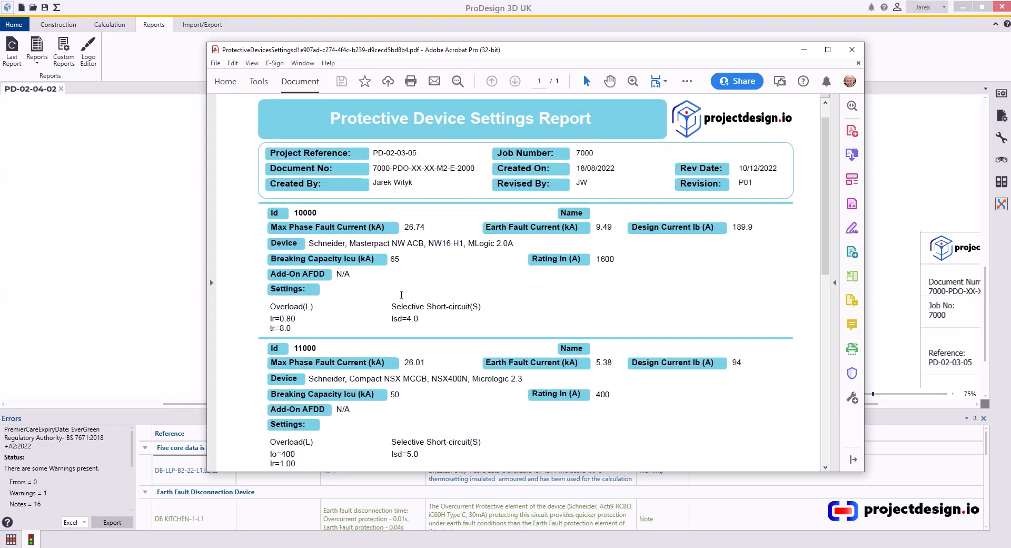
pyautogui.scroll(-3)
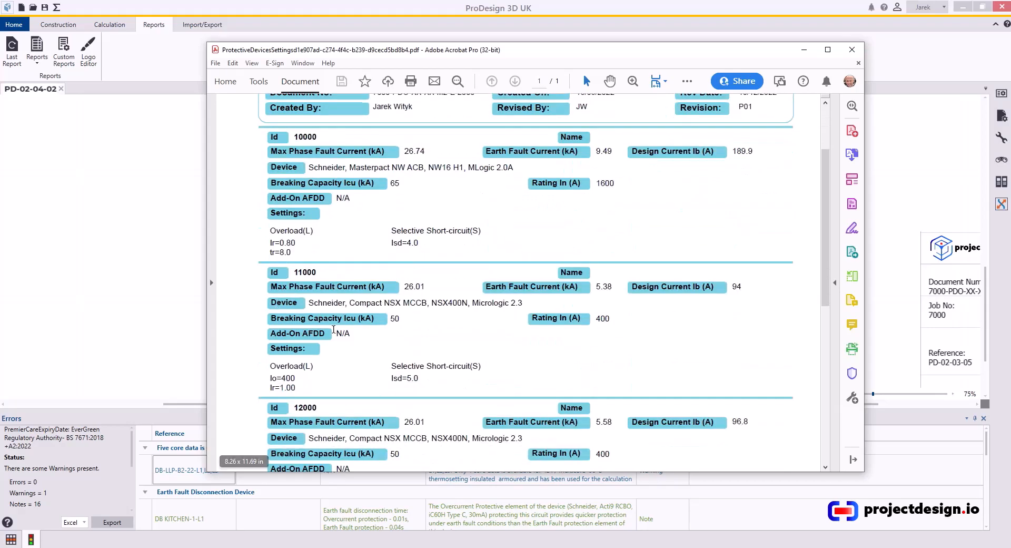
pyautogui.moveTo(424, 376)
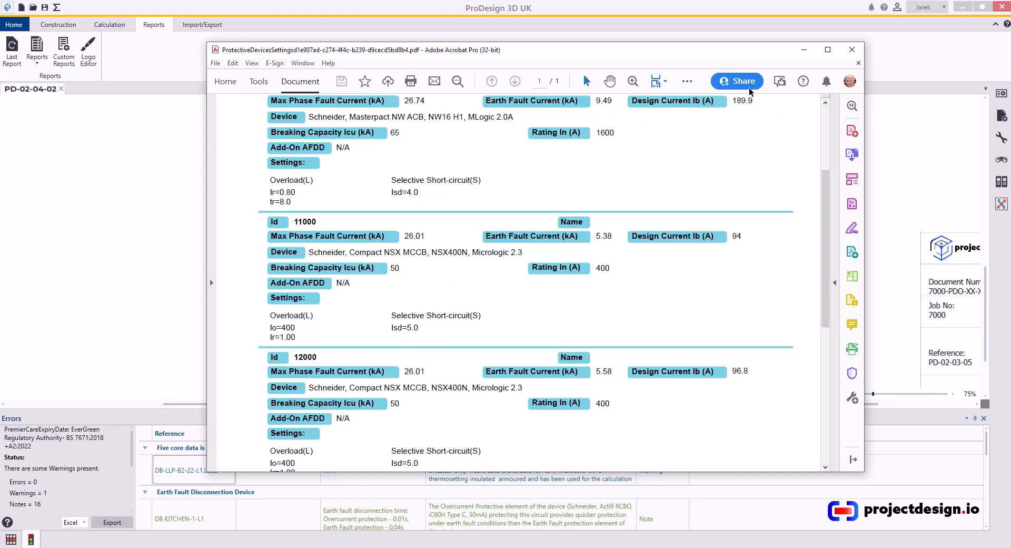
pyautogui.click(851, 49)
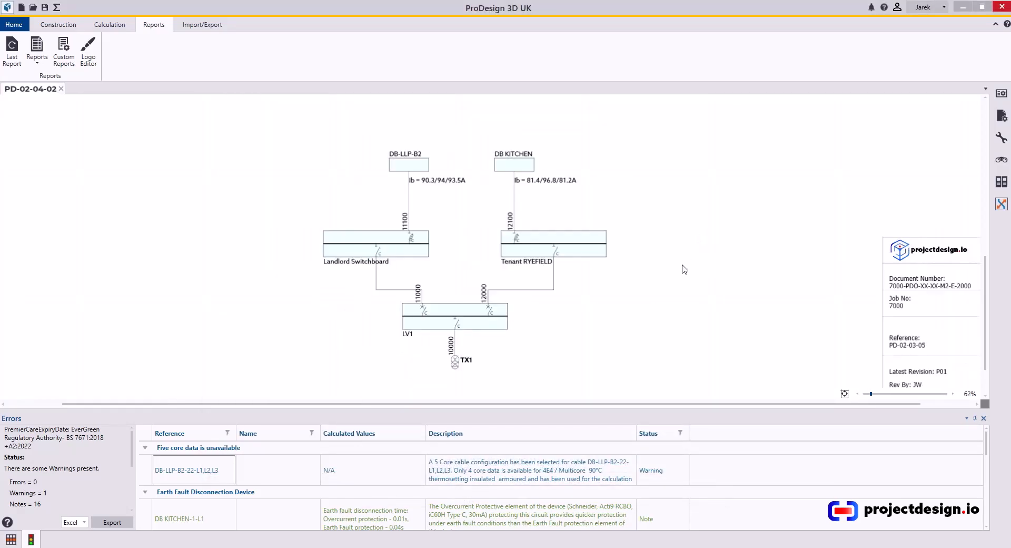